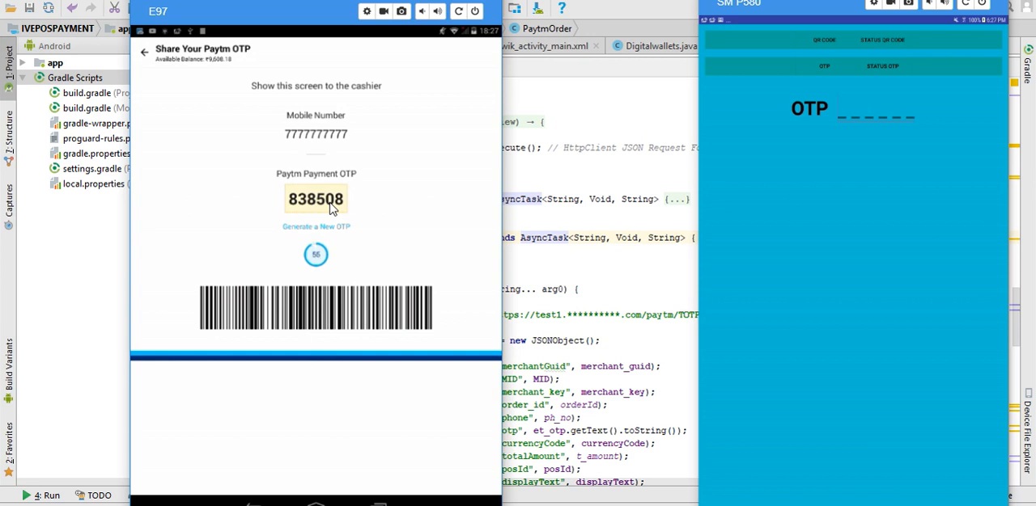
{"action": "mouse_move", "coordinate": [362, 197]}
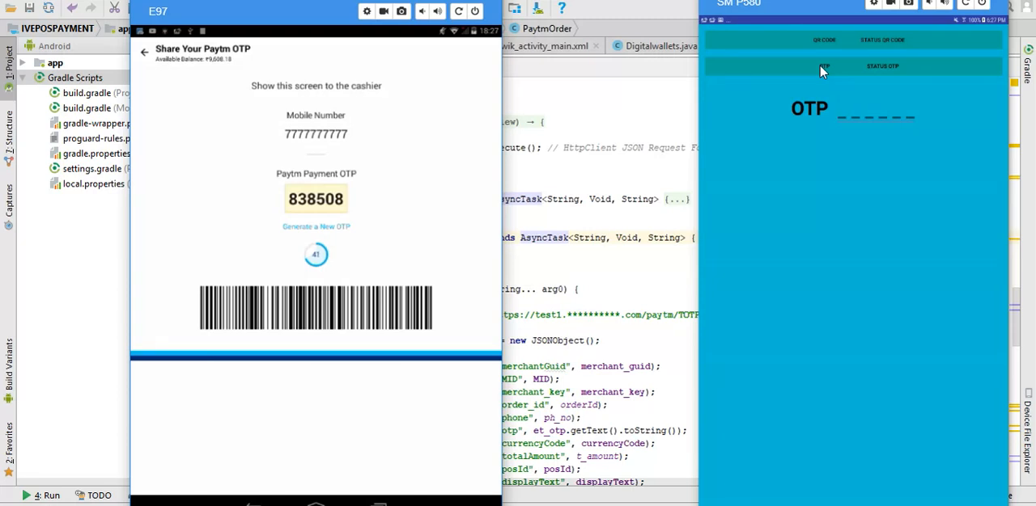
{"action": "mouse_move", "coordinate": [894, 78]}
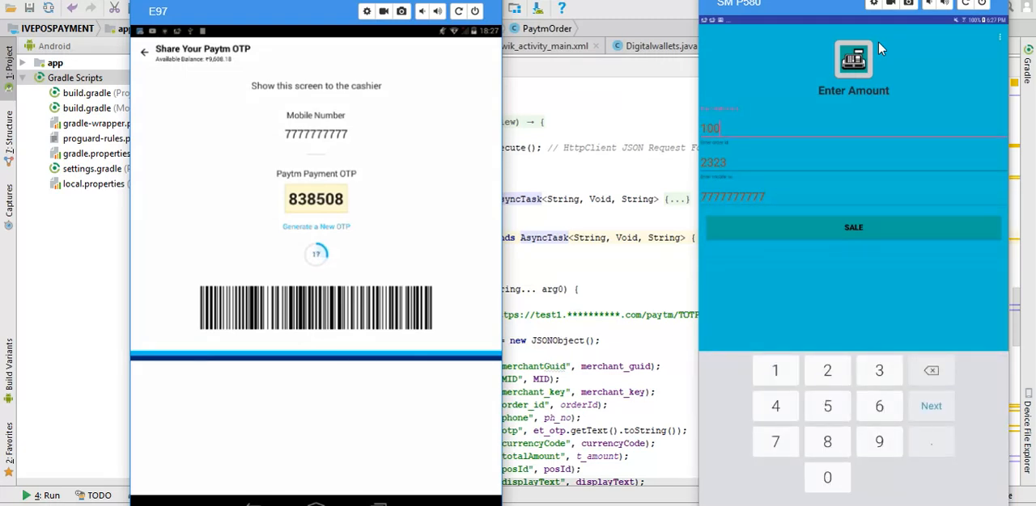
Step: Enter order number 123456 and submit the sale to show the payment methods
{"action": "left_click", "coordinate": [714, 162]}
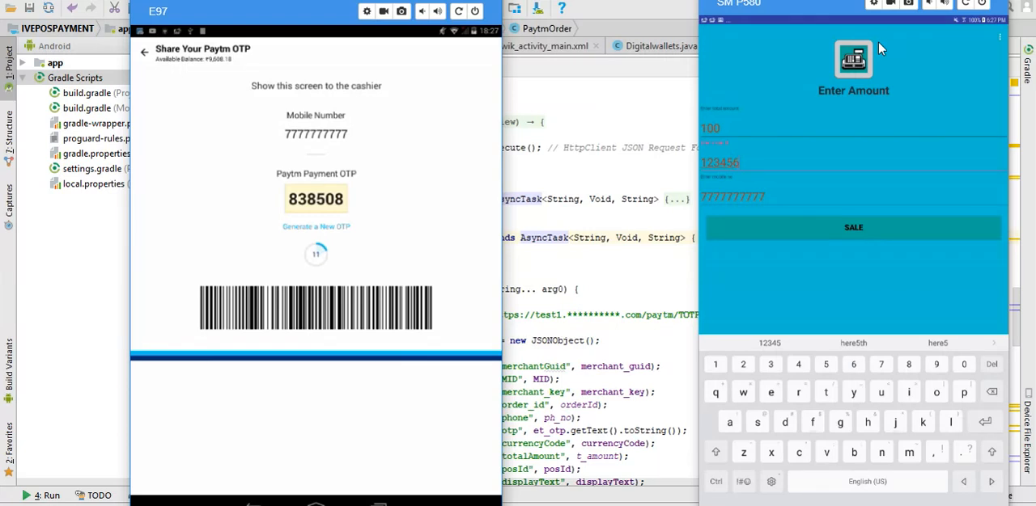
{"action": "left_click", "coordinate": [733, 196]}
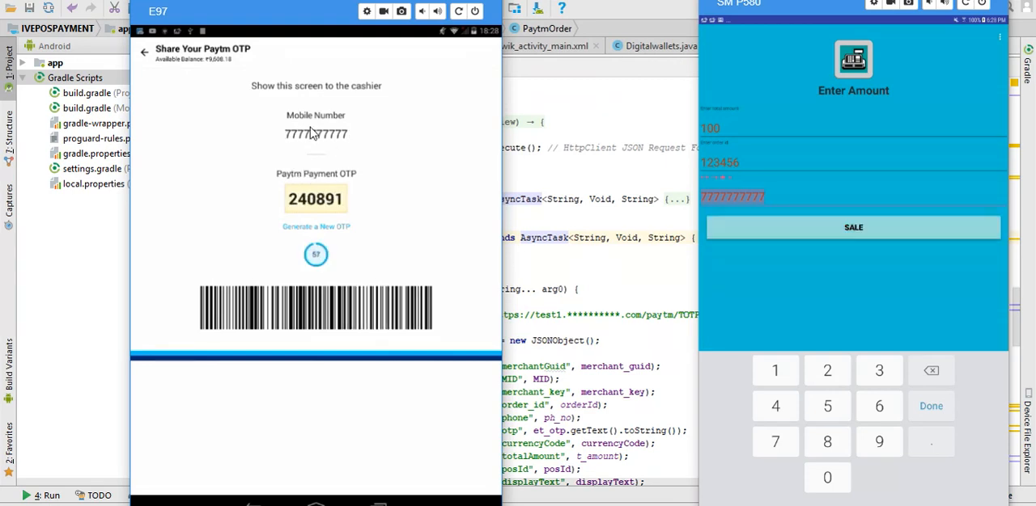
{"action": "left_click", "coordinate": [853, 227]}
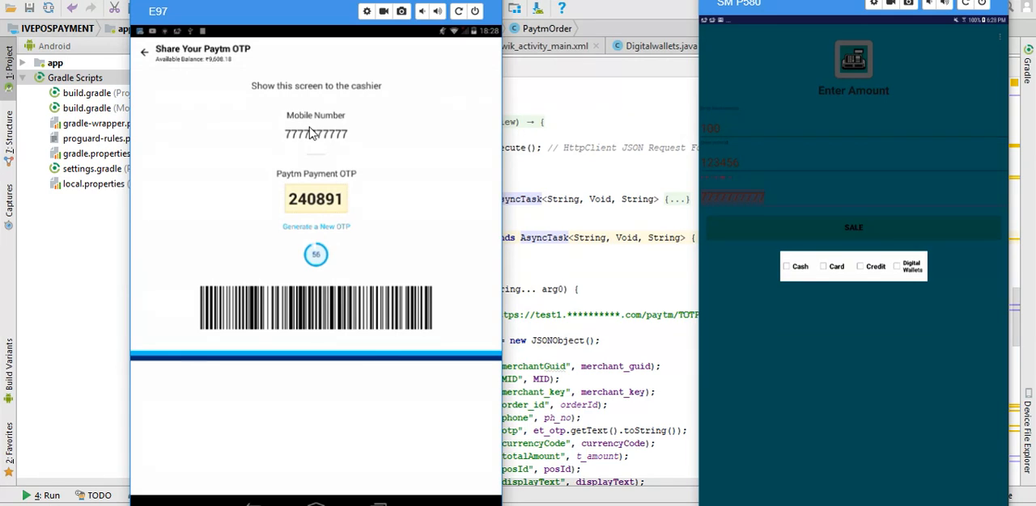
Step: Choose Digital Wallets and pick Paytm for order 123456
{"action": "left_click", "coordinate": [911, 267]}
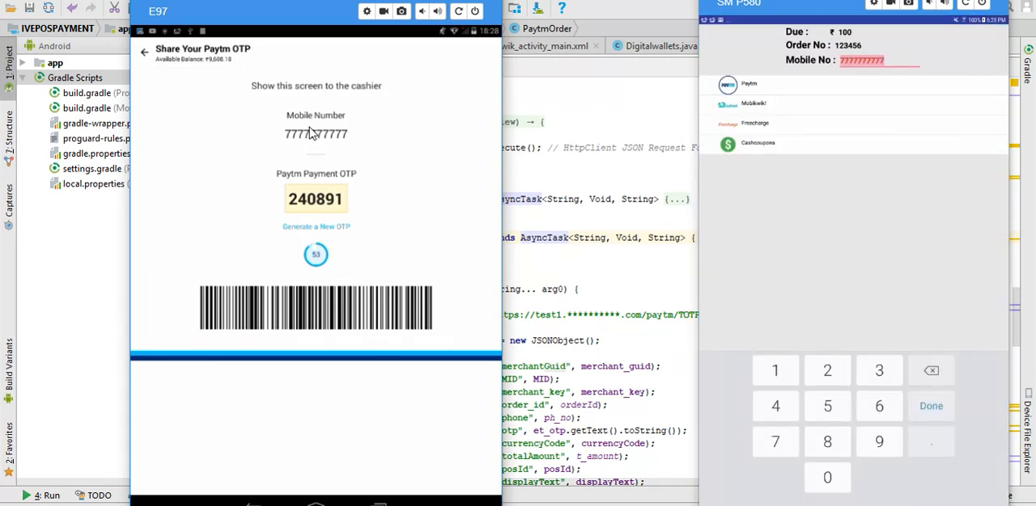
{"action": "left_click", "coordinate": [746, 83]}
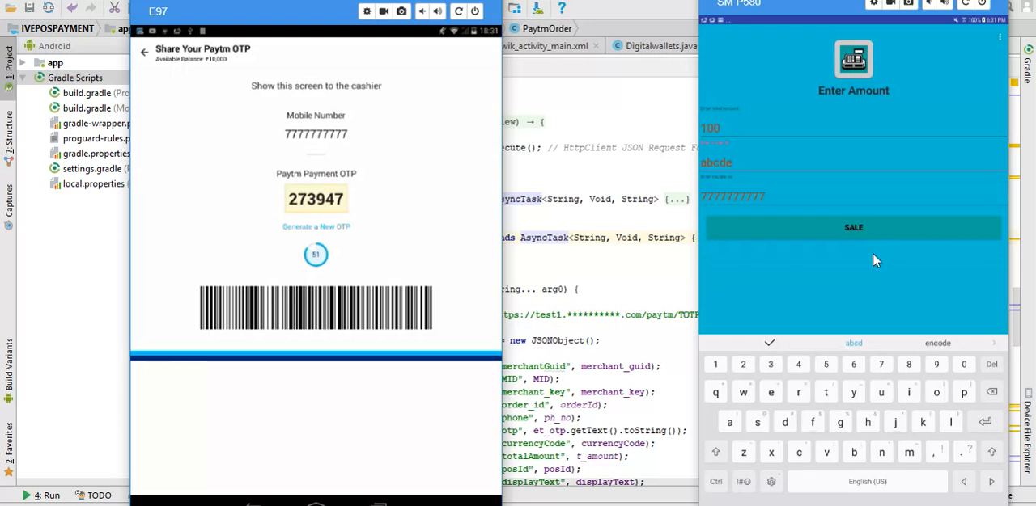
{"action": "left_click", "coordinate": [852, 227]}
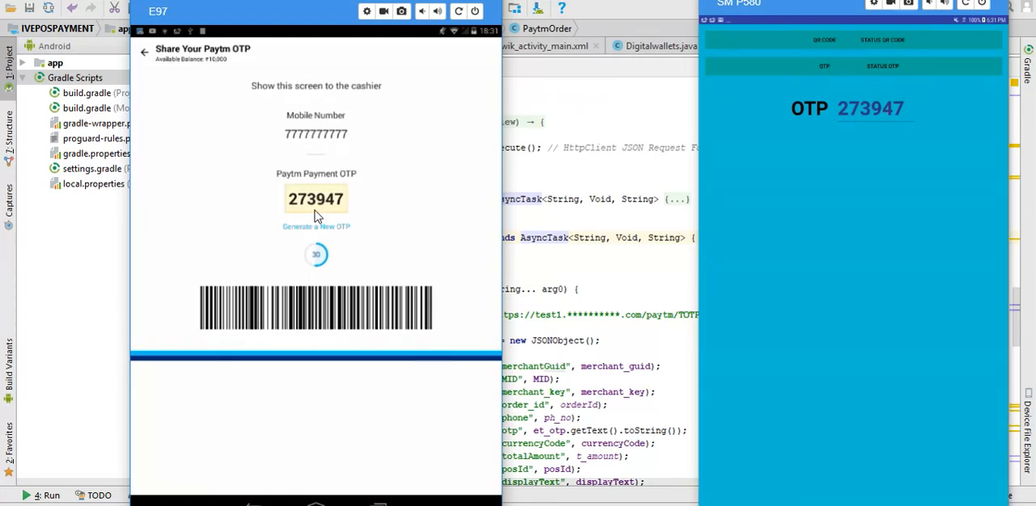
{"action": "mouse_move", "coordinate": [890, 483]}
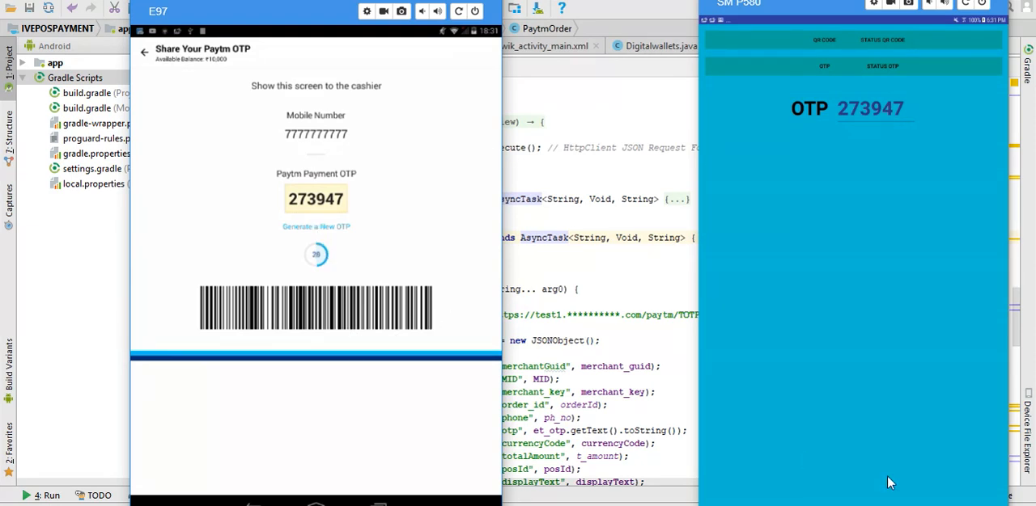
{"action": "mouse_move", "coordinate": [936, 493]}
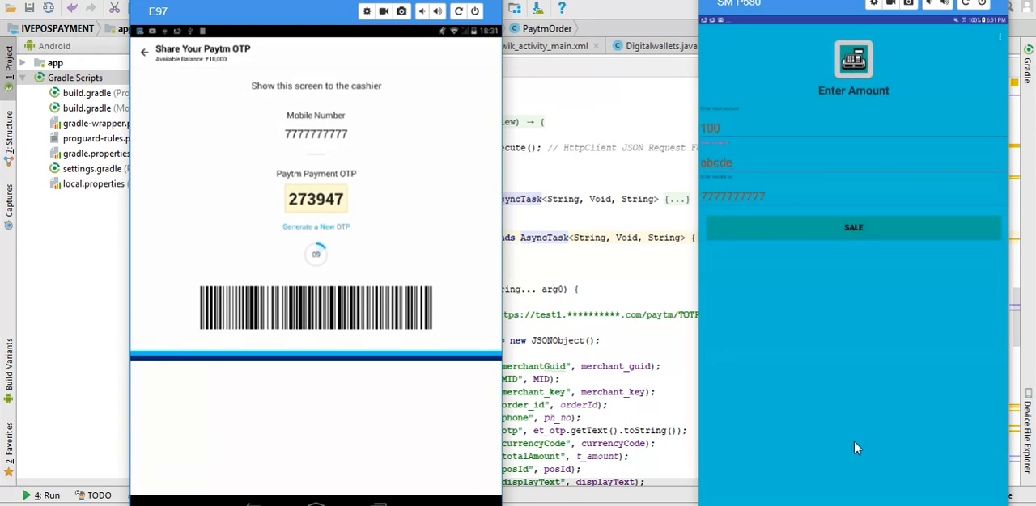
Step: Change the order number to ab123 and submit the sale for ₹100
{"action": "left_click", "coordinate": [716, 163]}
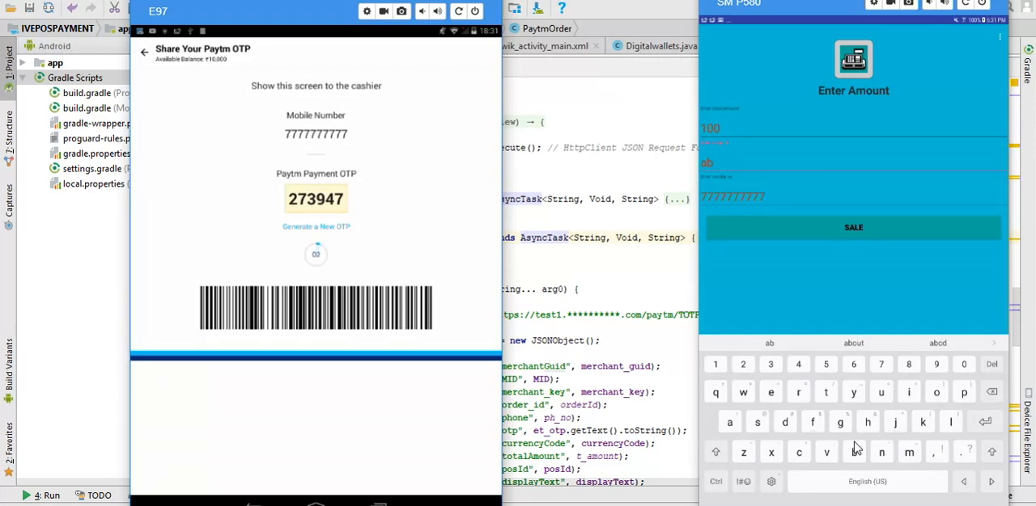
{"action": "type", "text": "123"}
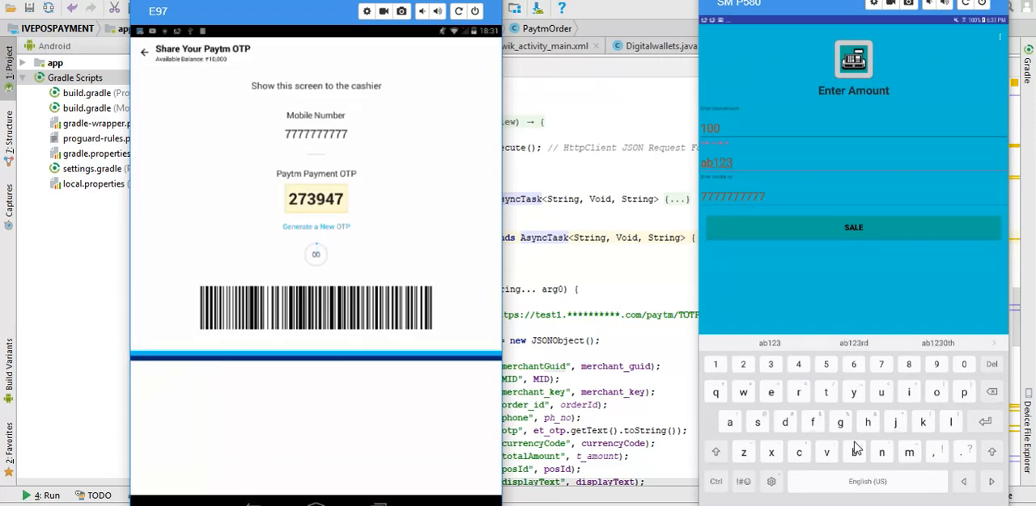
{"action": "left_click", "coordinate": [853, 228]}
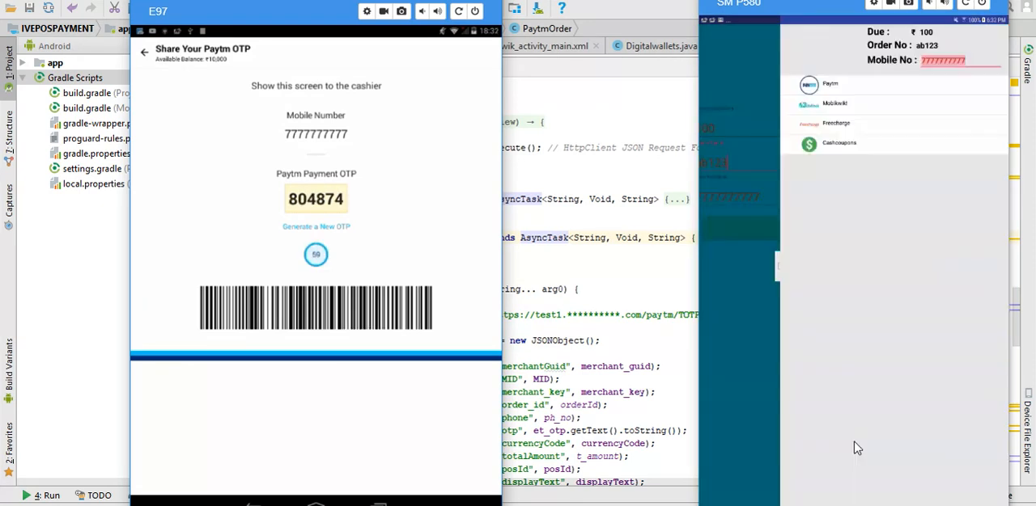
Step: Select Paytm as the wallet for order ab123
{"action": "left_click", "coordinate": [829, 84]}
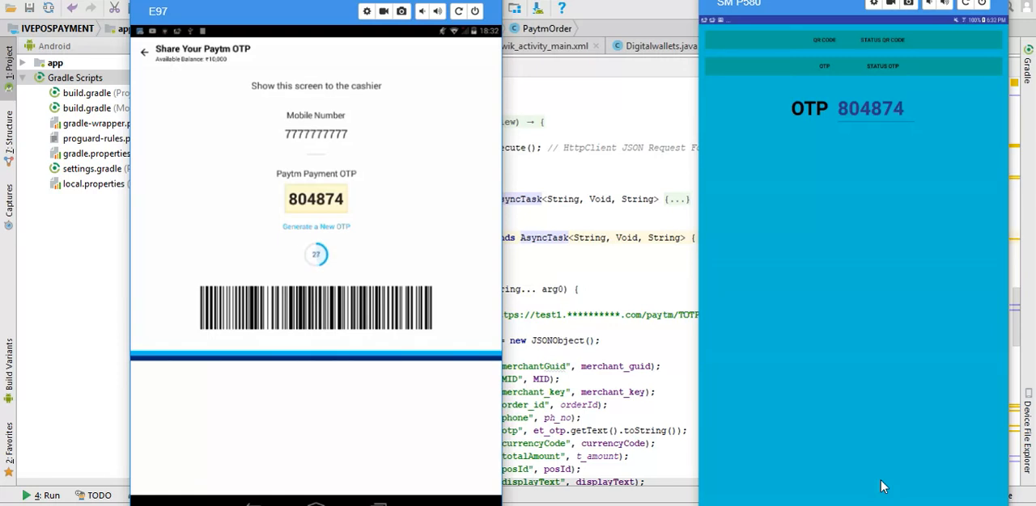
{"action": "mouse_move", "coordinate": [879, 77]}
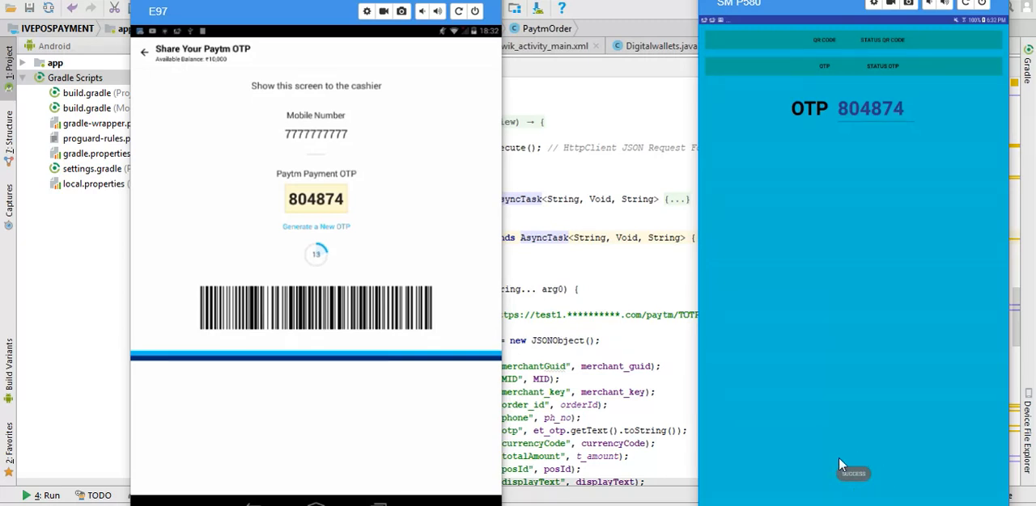
{"action": "mouse_move", "coordinate": [789, 338]}
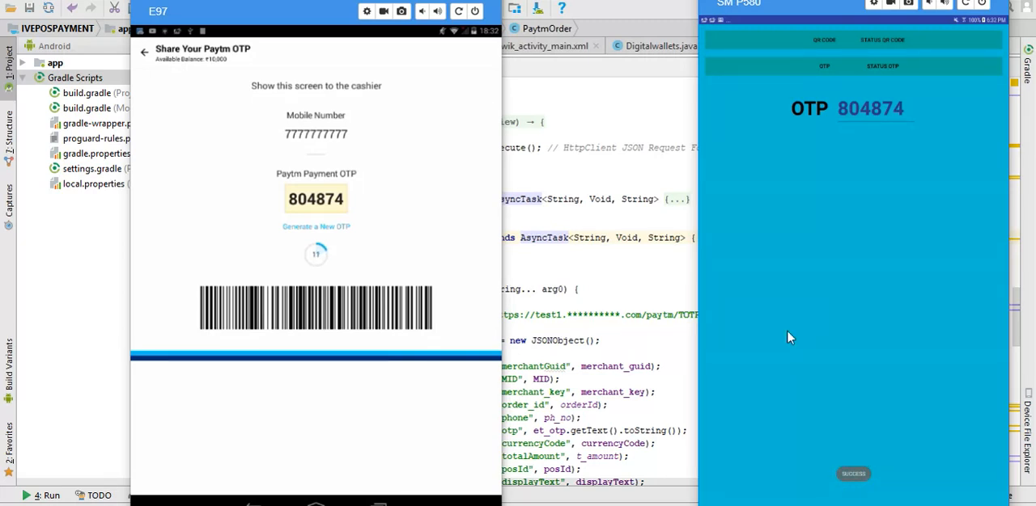